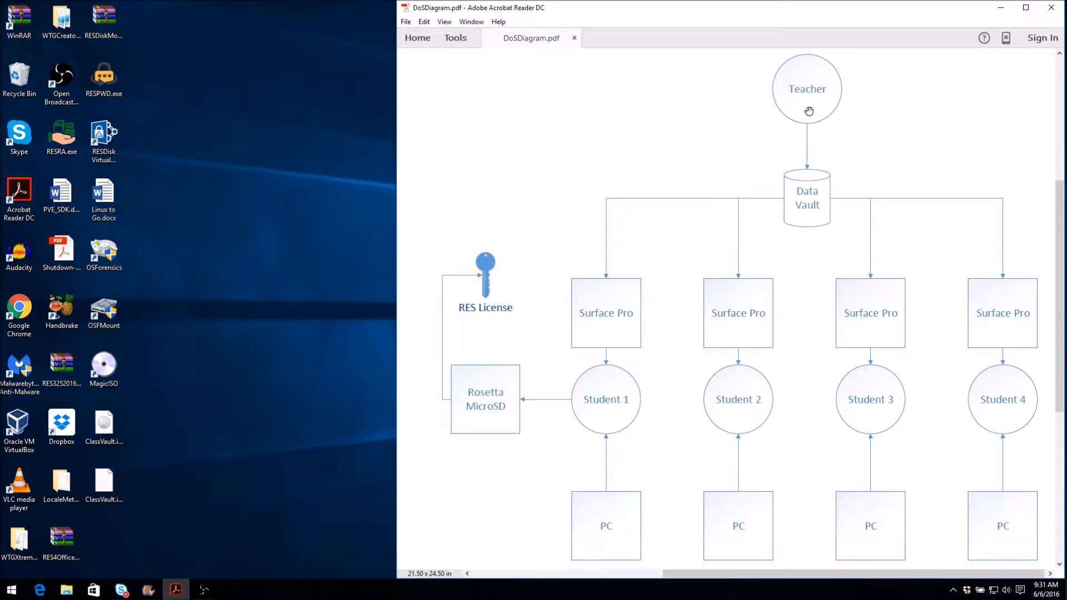
mouse_move(611, 309)
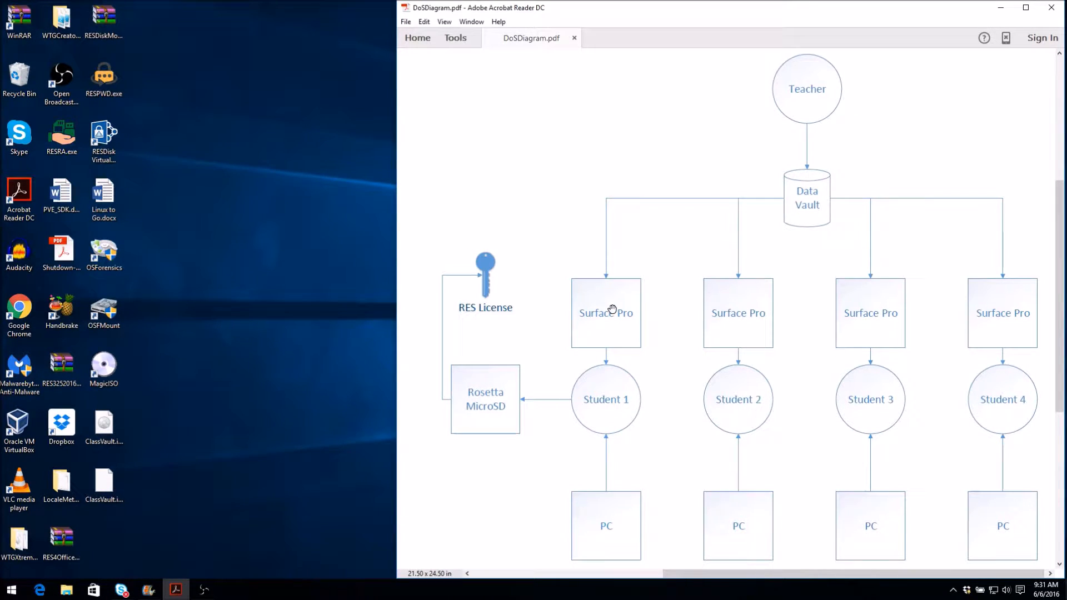
mouse_move(566, 319)
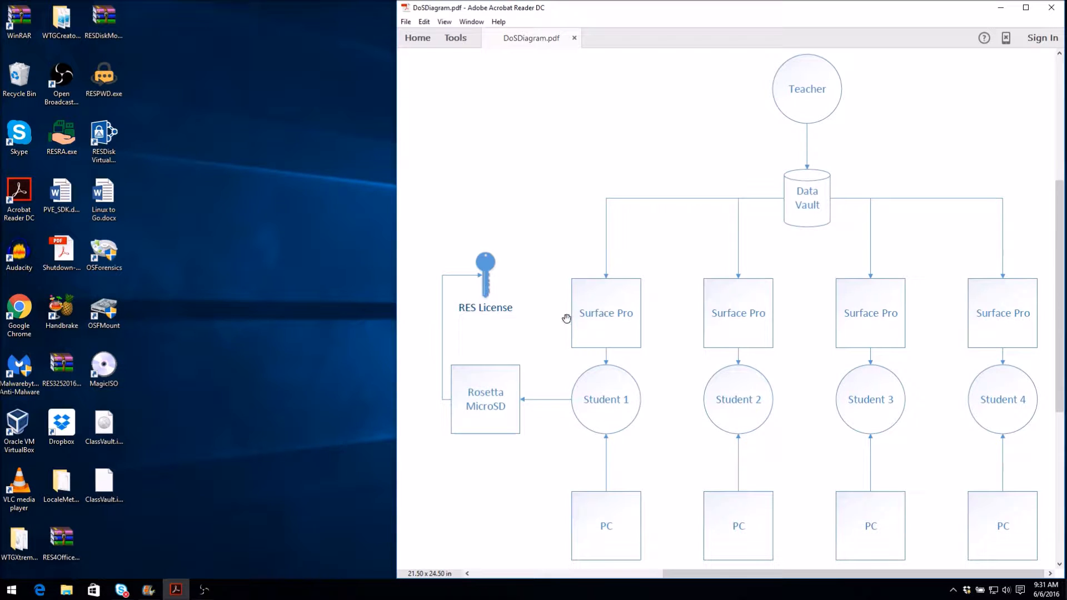
mouse_move(620, 317)
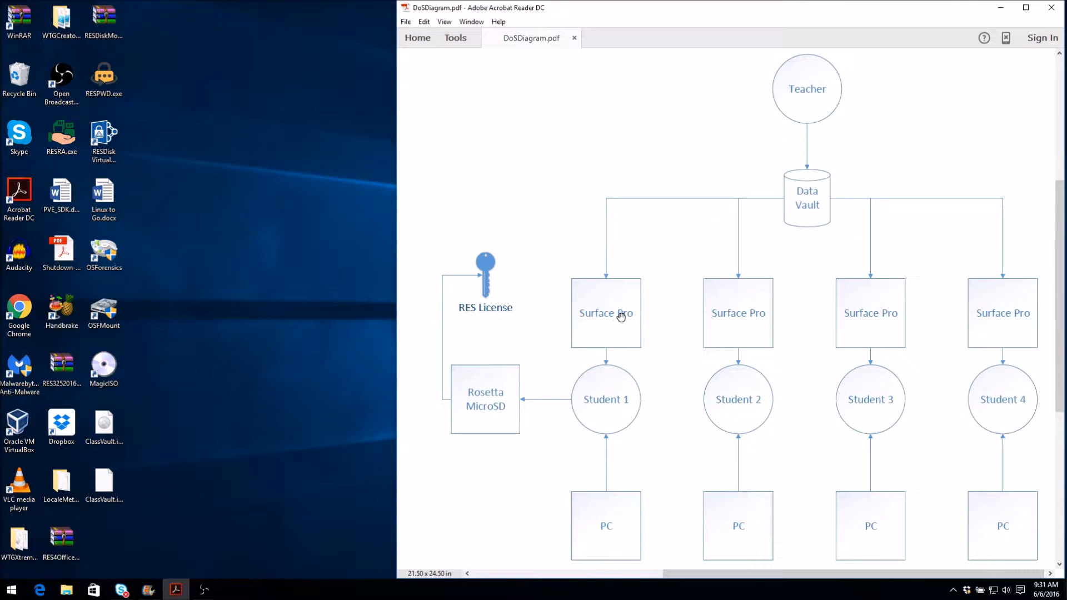
mouse_move(501, 402)
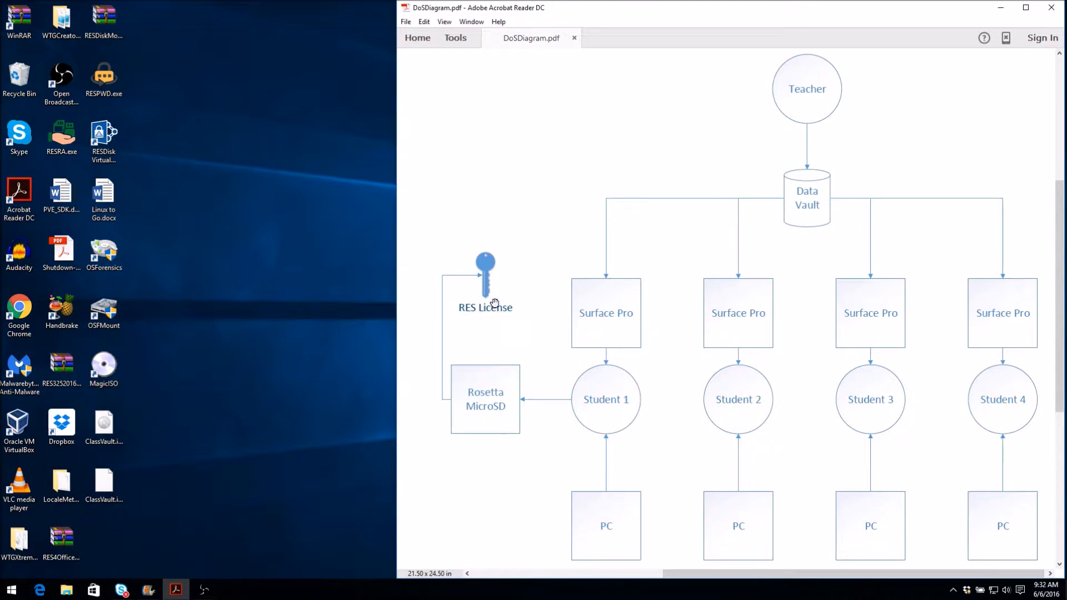
mouse_move(806, 97)
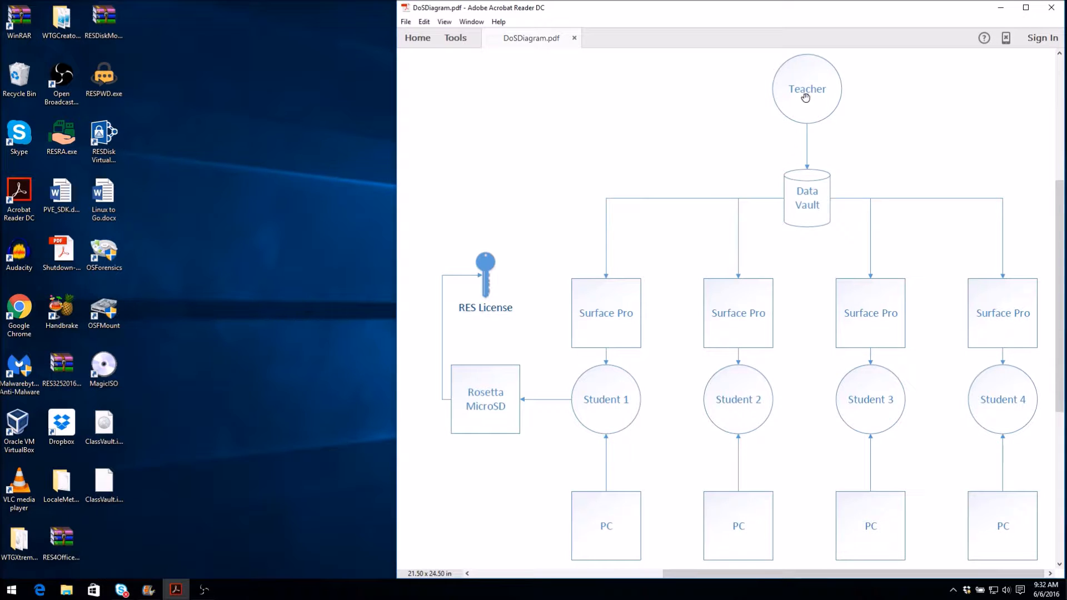
mouse_move(799, 191)
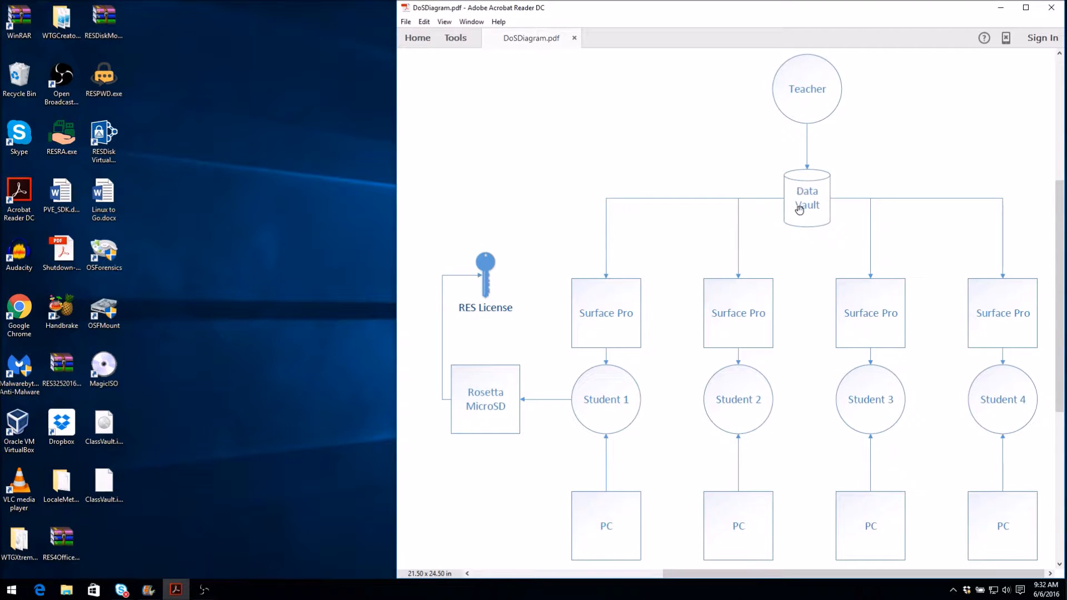
mouse_move(636, 362)
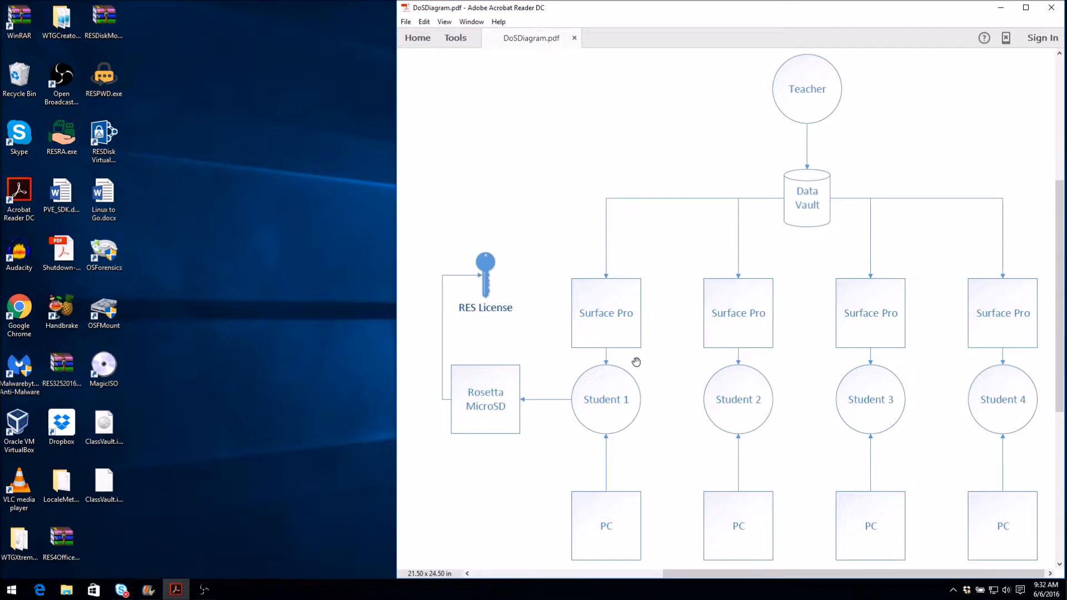
mouse_move(551, 475)
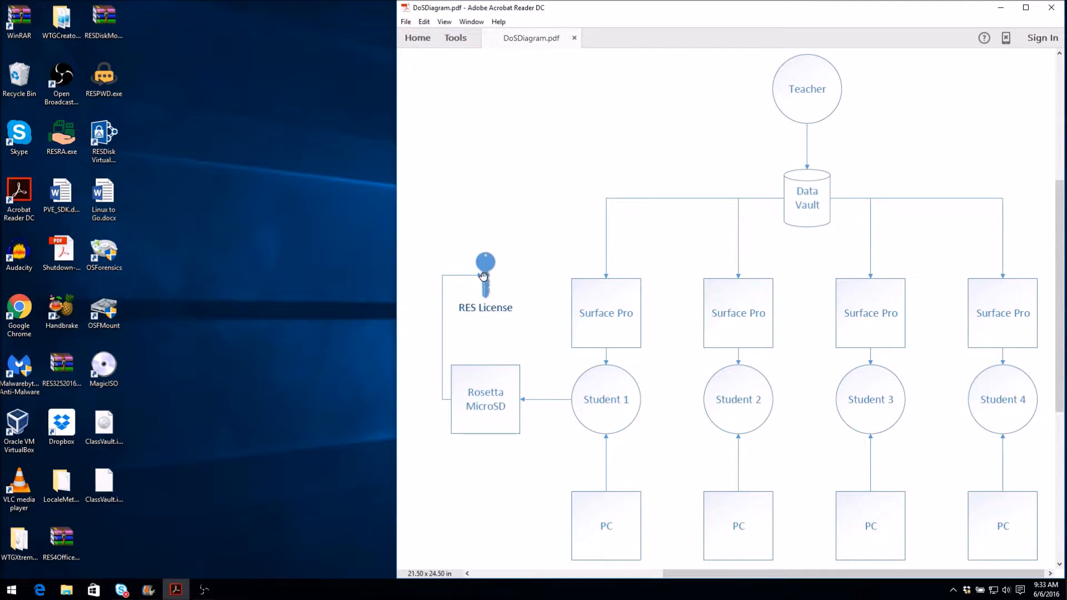
mouse_move(626, 317)
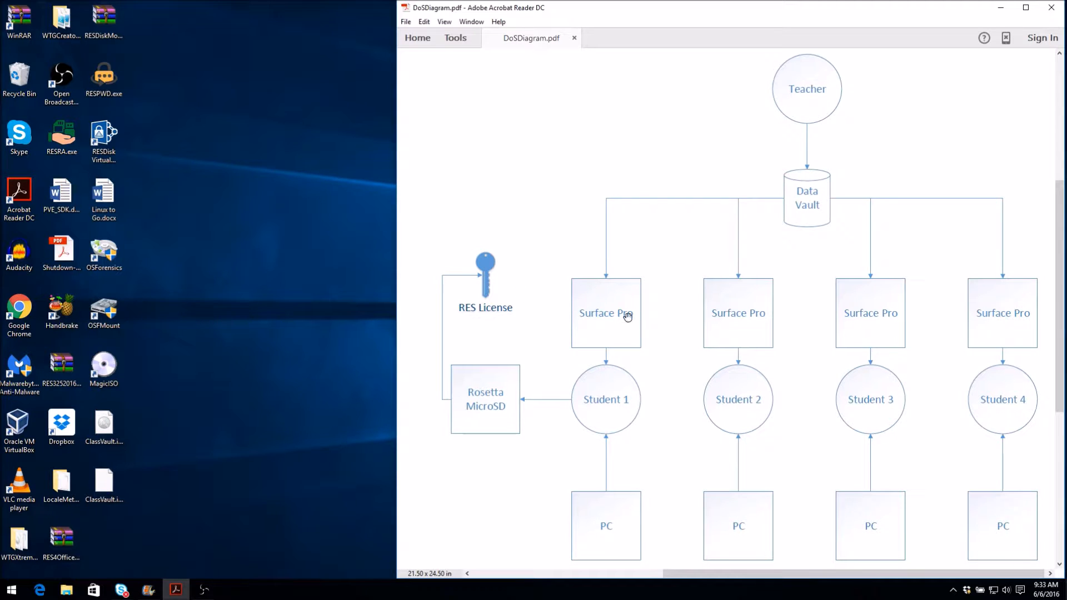
mouse_move(618, 325)
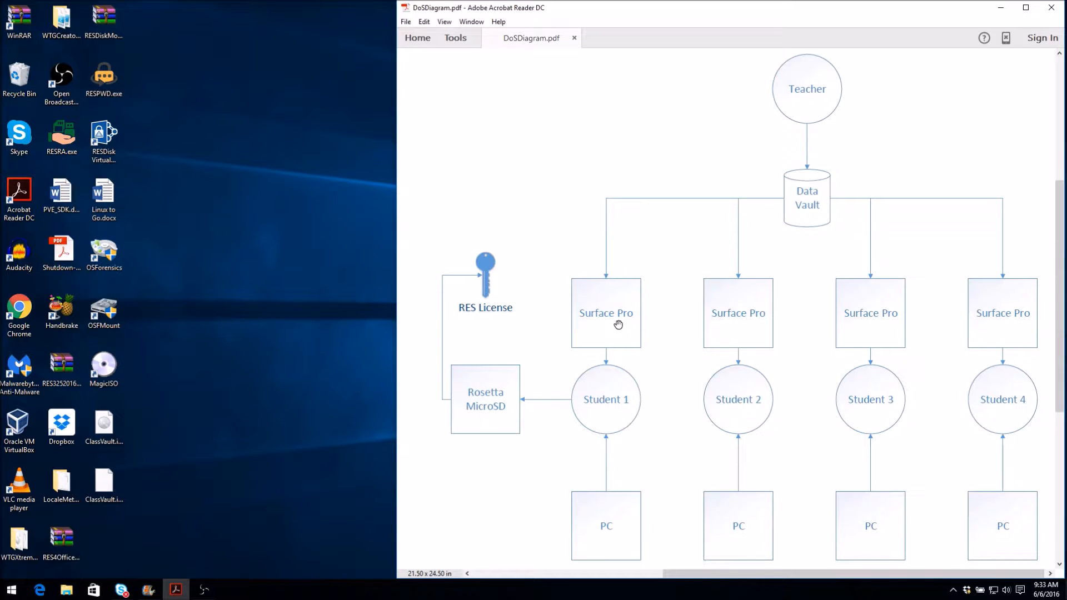
mouse_move(666, 314)
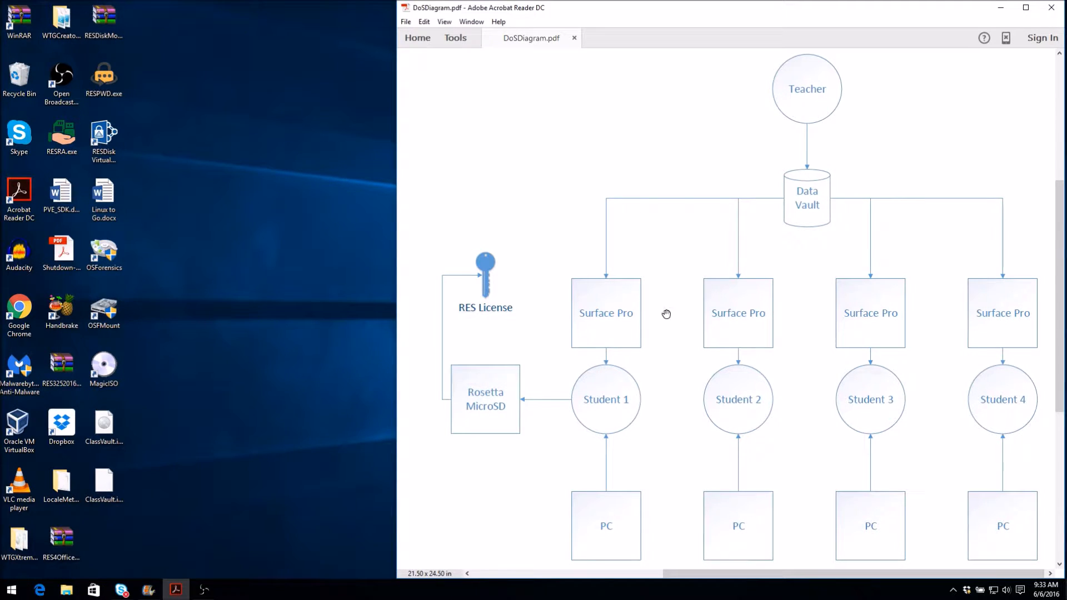
mouse_move(608, 327)
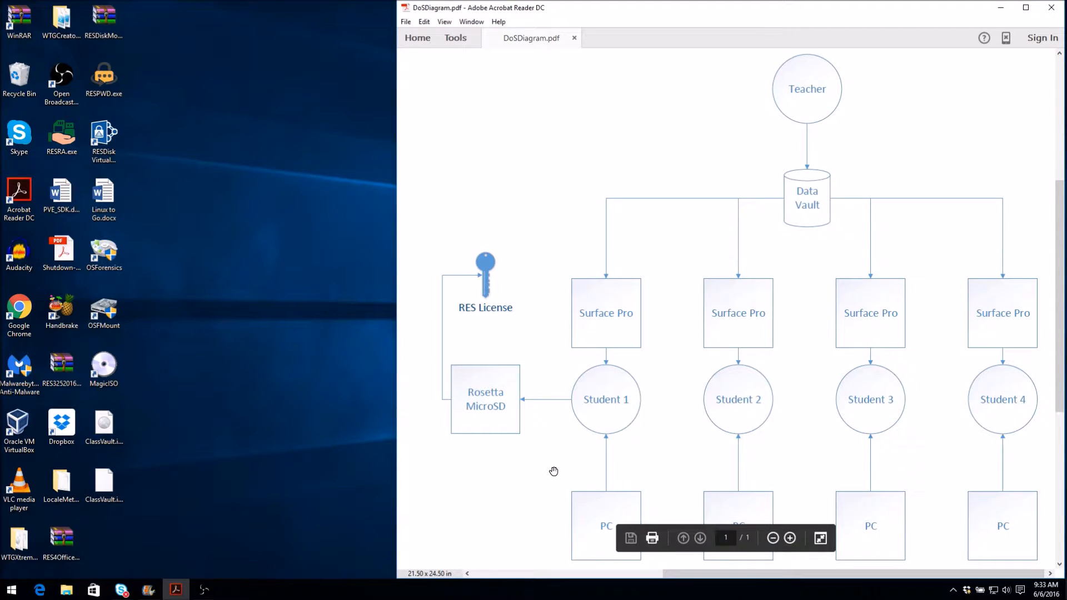
mouse_move(571, 556)
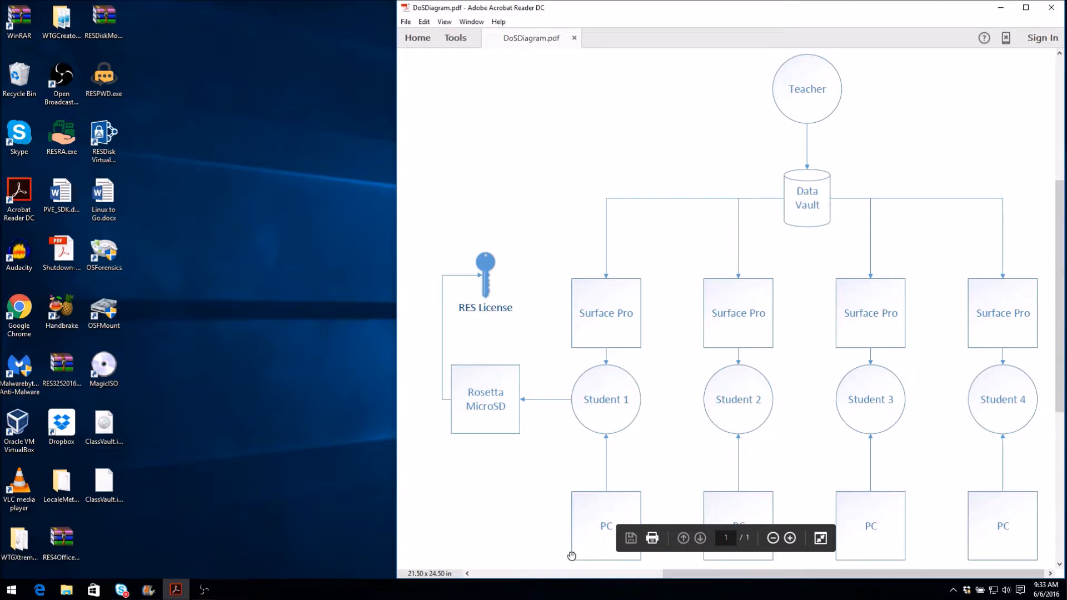
mouse_move(584, 541)
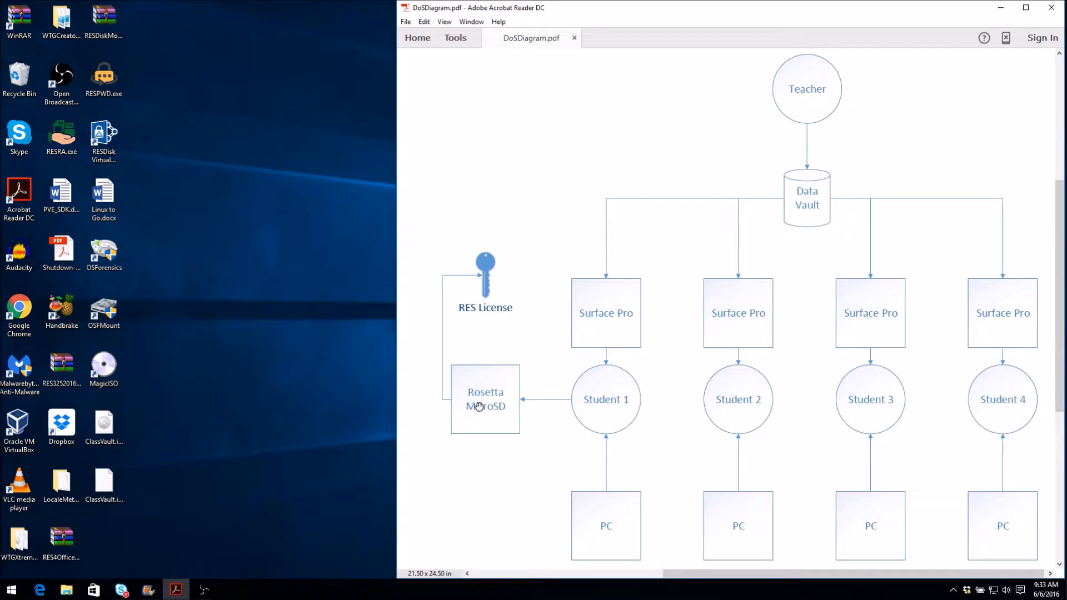
mouse_move(488, 385)
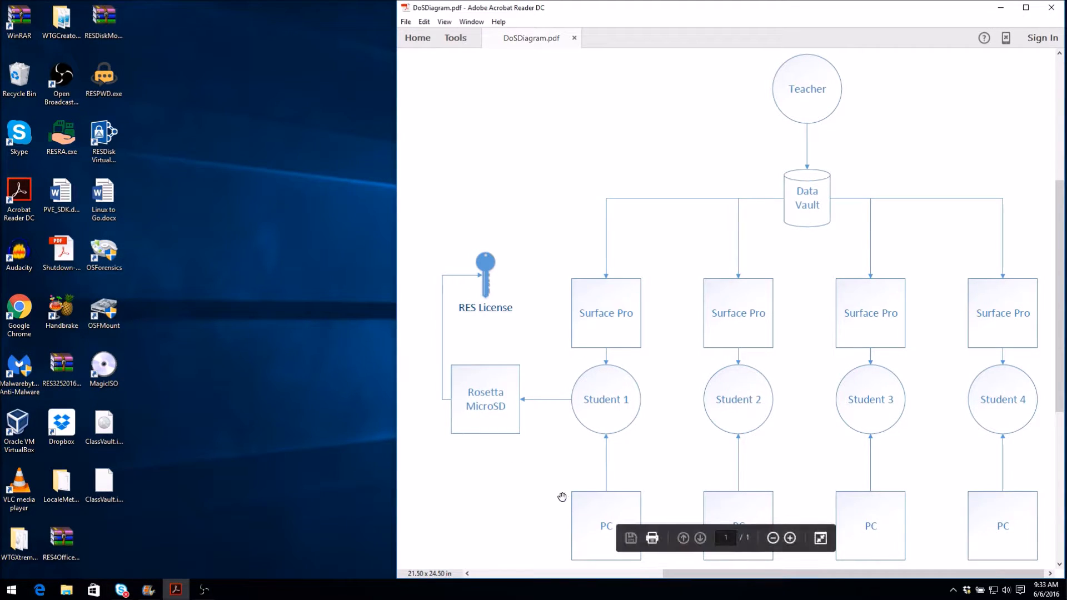
mouse_move(523, 494)
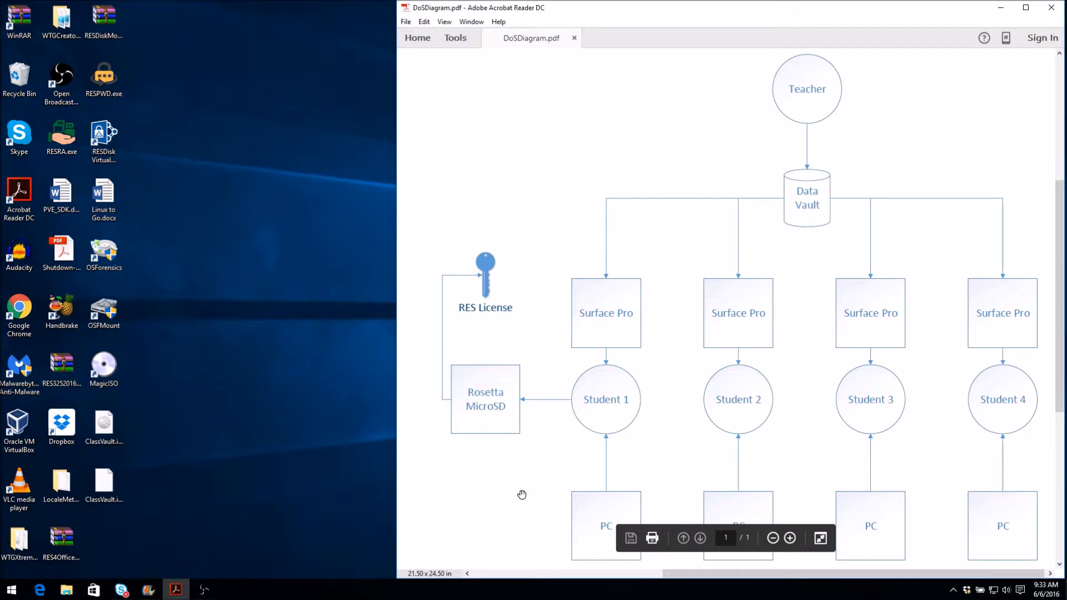
mouse_move(498, 425)
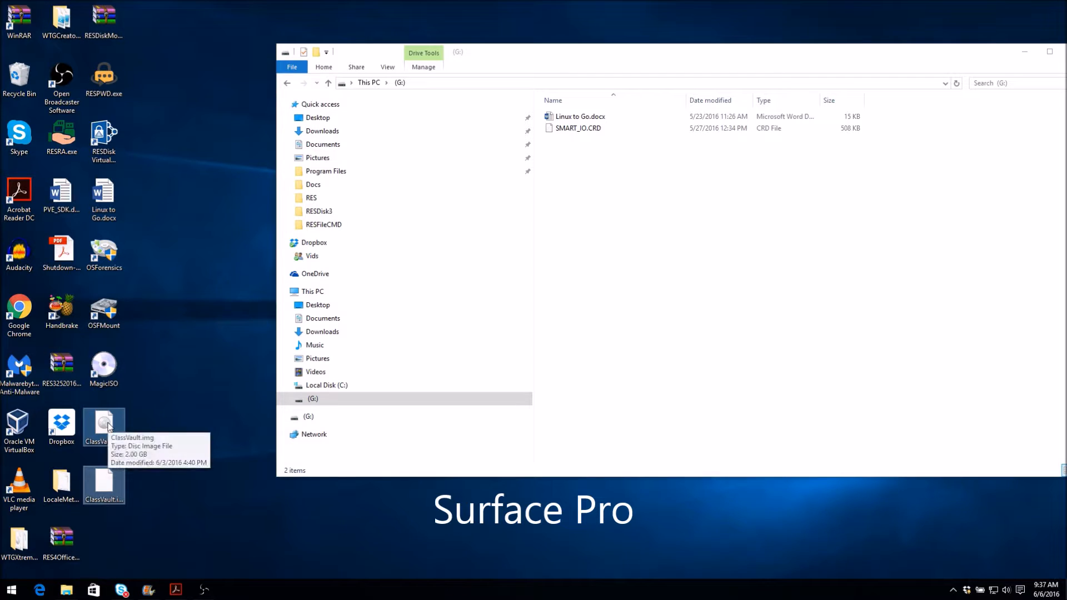
Right-drag ClassVault.img and ClassVault.imr from the desktop onto drive G: and choose Copy here.
left_click_drag(104, 426, 702, 259)
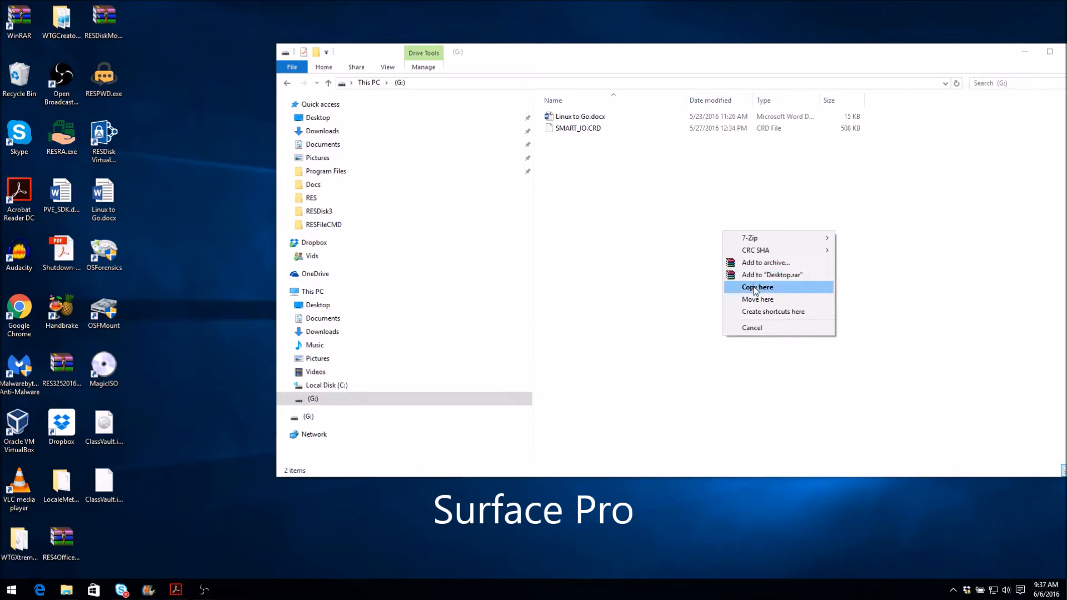
left_click(758, 287)
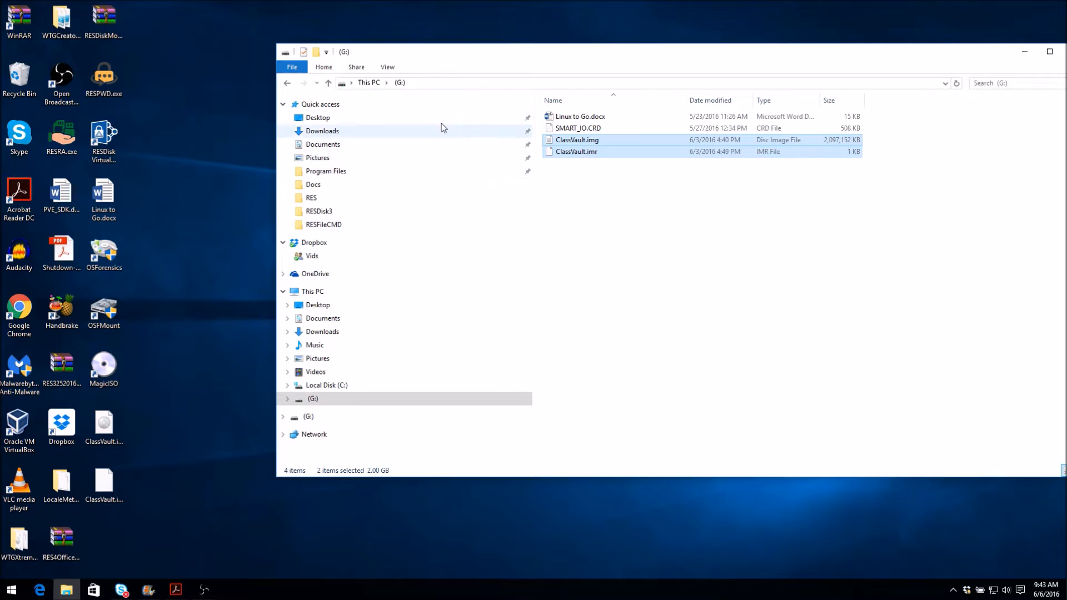
mouse_move(490, 75)
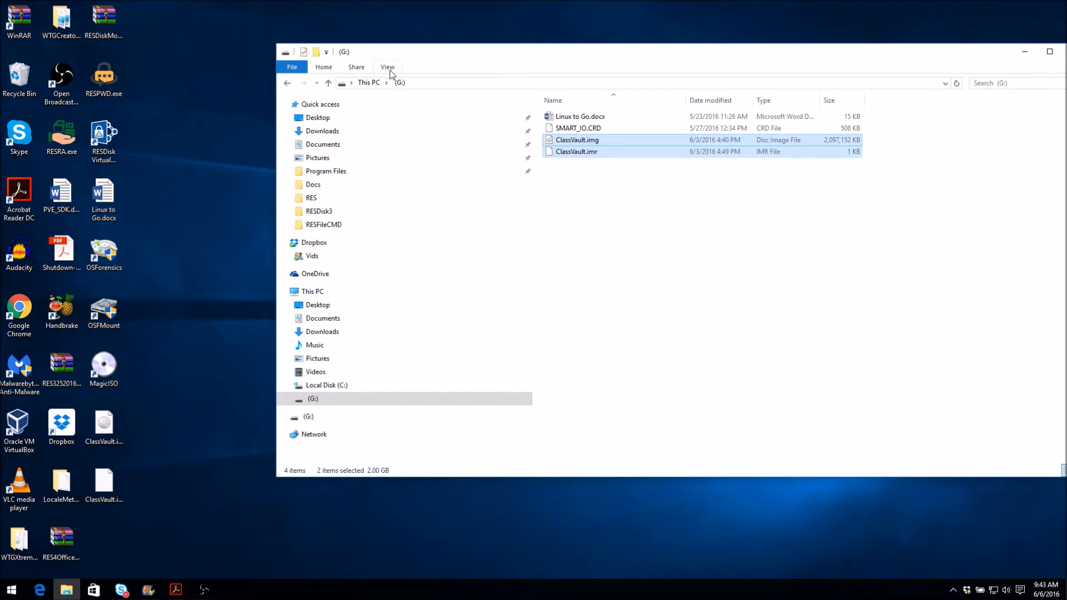
Browse to AppData\Local\SPYRUS\Common\Contacts and copy rescontacts.db for pasting onto G:.
left_click(386, 67)
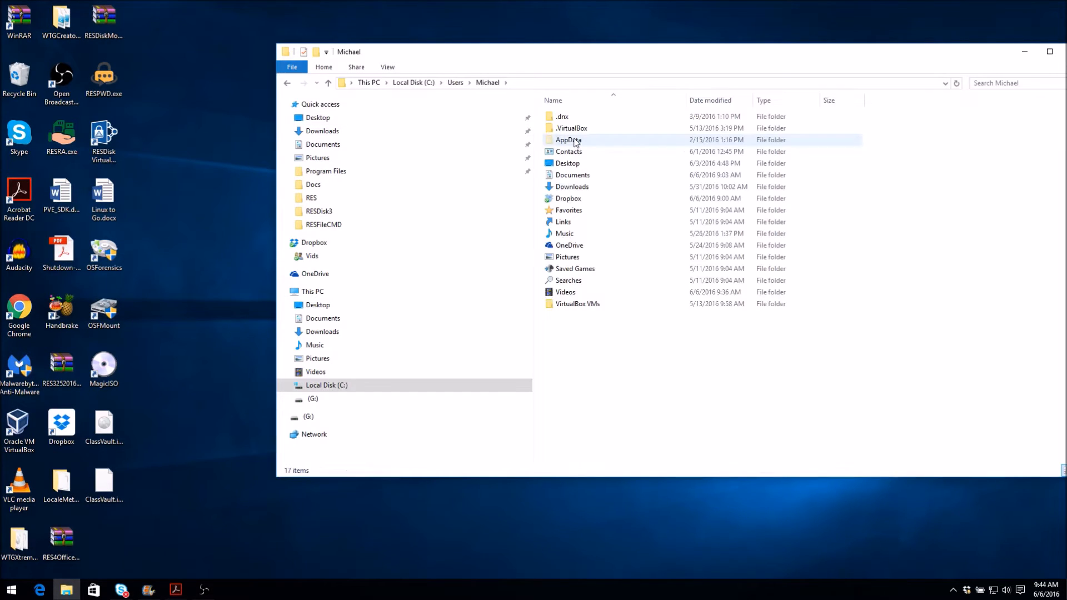
double_click(568, 140)
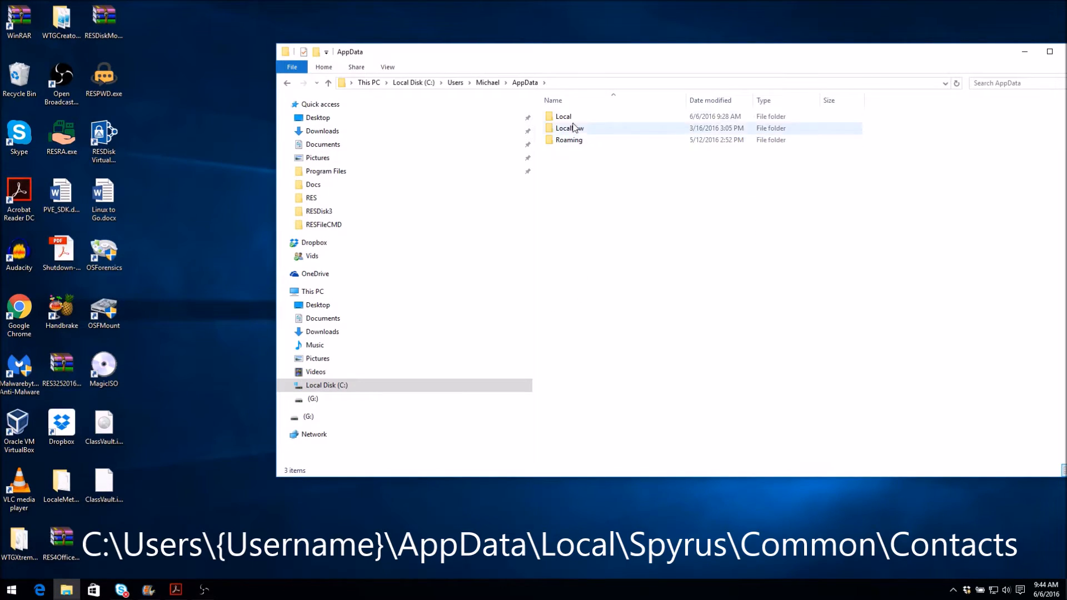
double_click(562, 116)
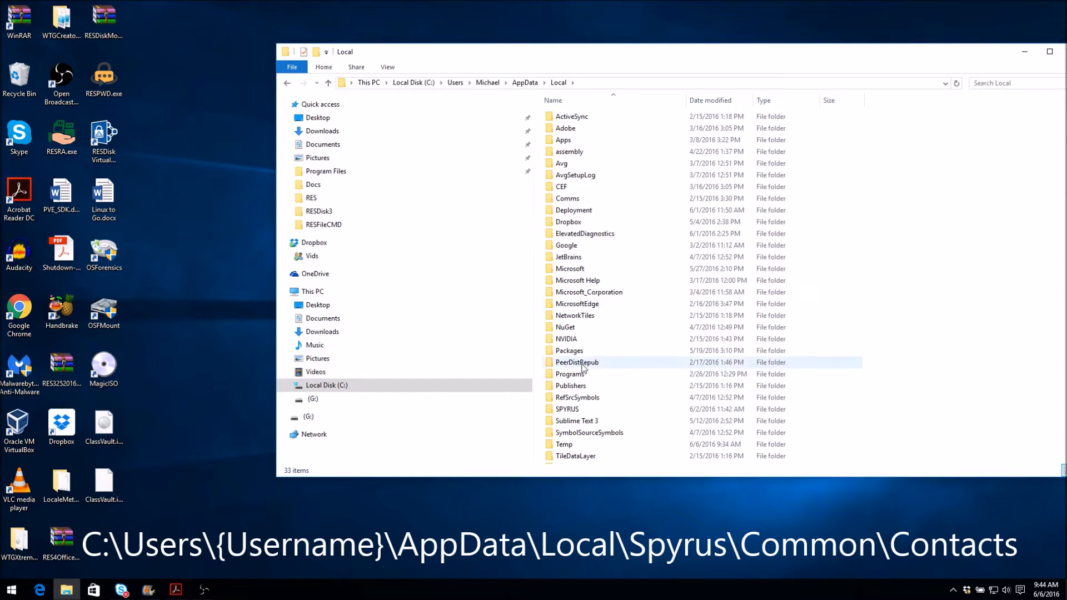
left_click(568, 409)
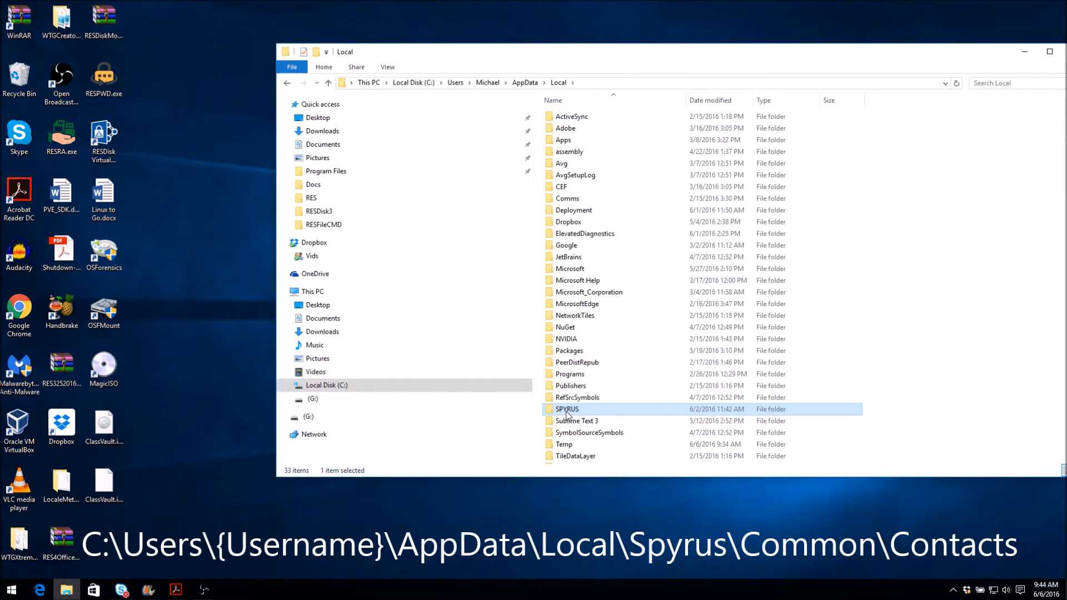
double_click(567, 409)
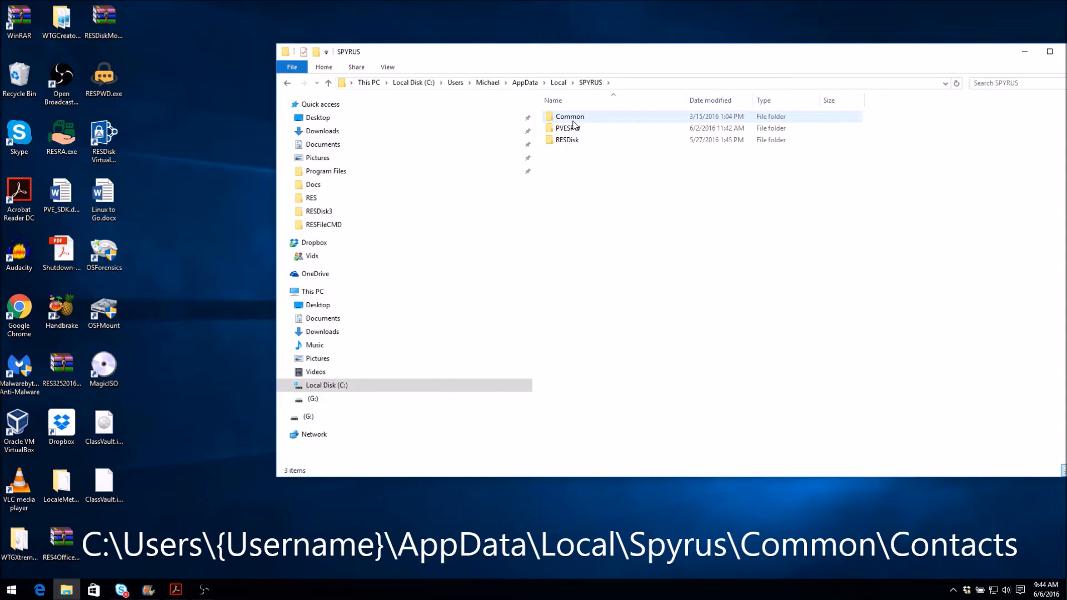
double_click(569, 115)
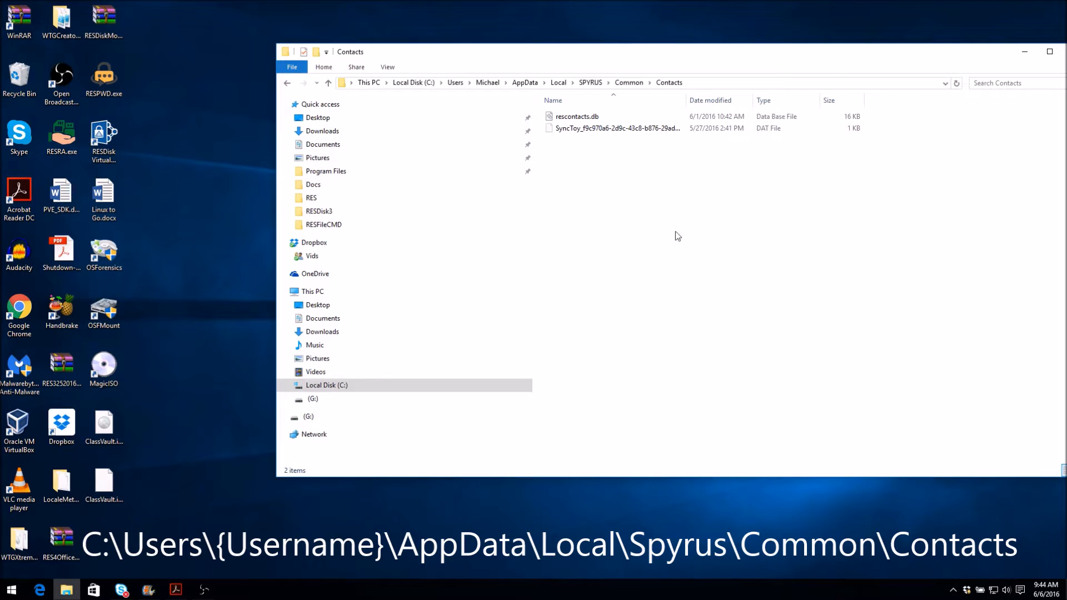
right_click(574, 117)
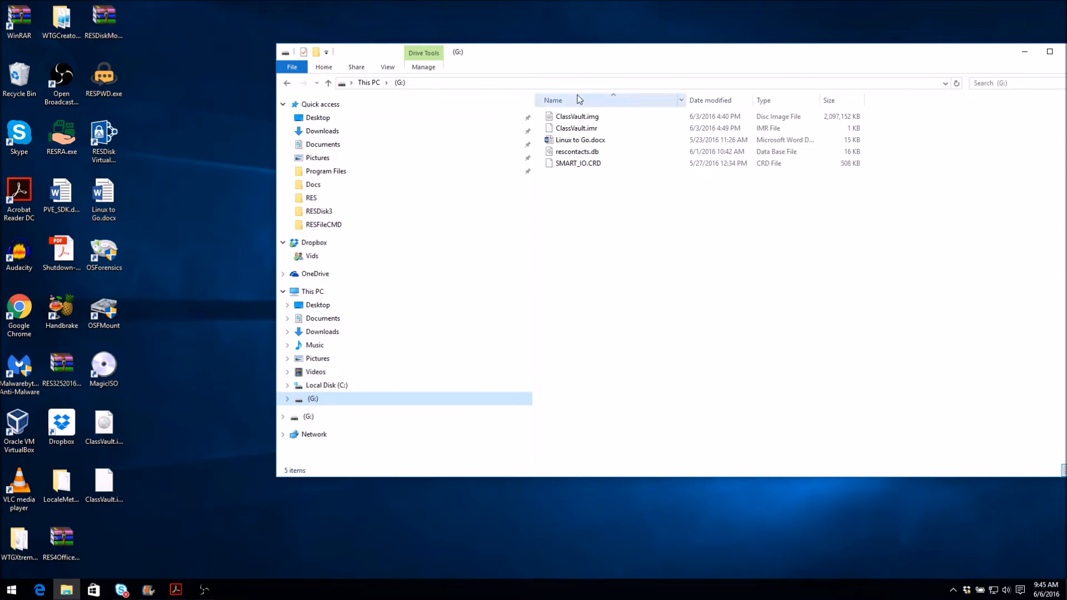
left_click(577, 115)
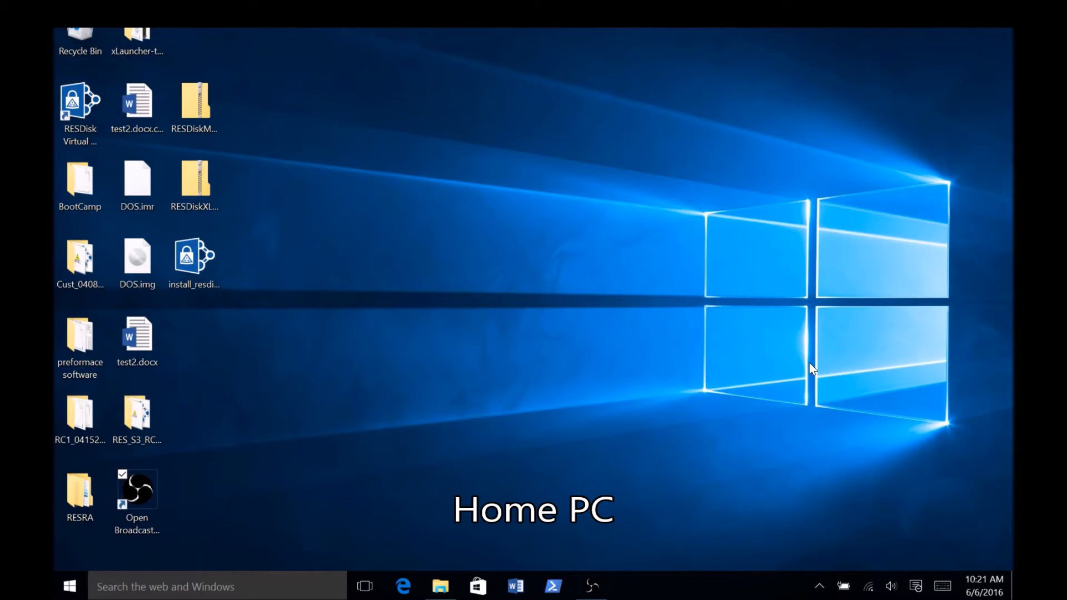
mouse_move(421, 560)
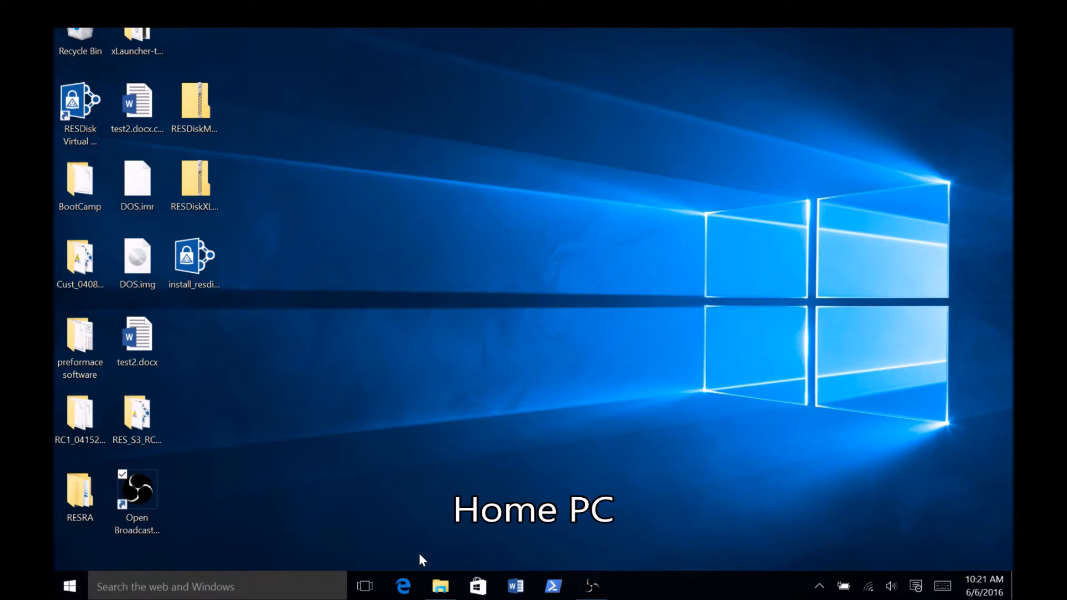
Launch File Explorer from the taskbar to reach drive D: and the ClassVault files.
left_click(440, 585)
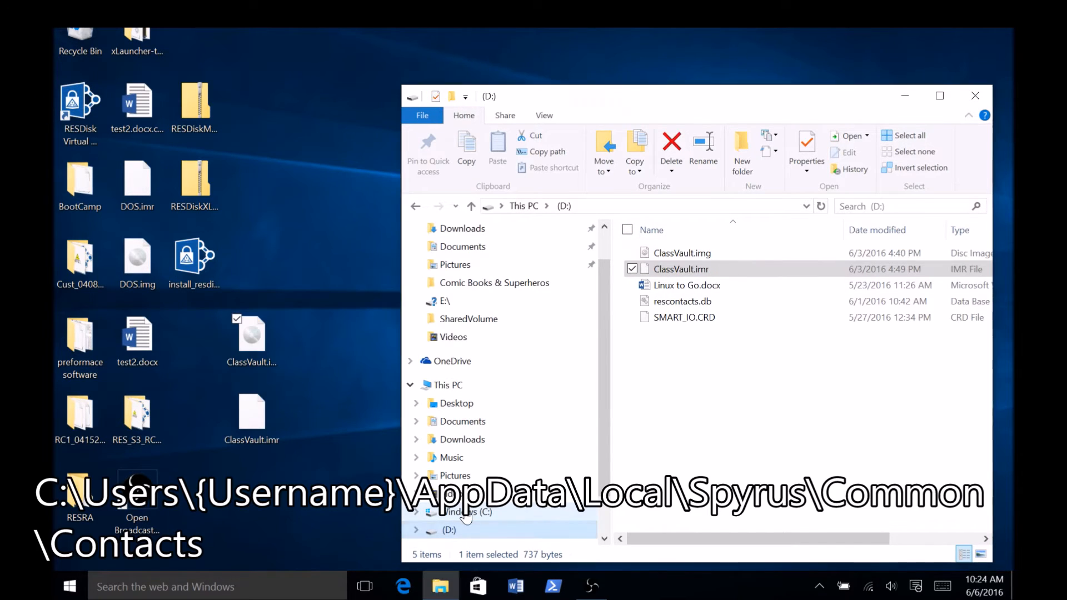
Open the Windows (C:) drive in a second File Explorer window.
right_click(451, 529)
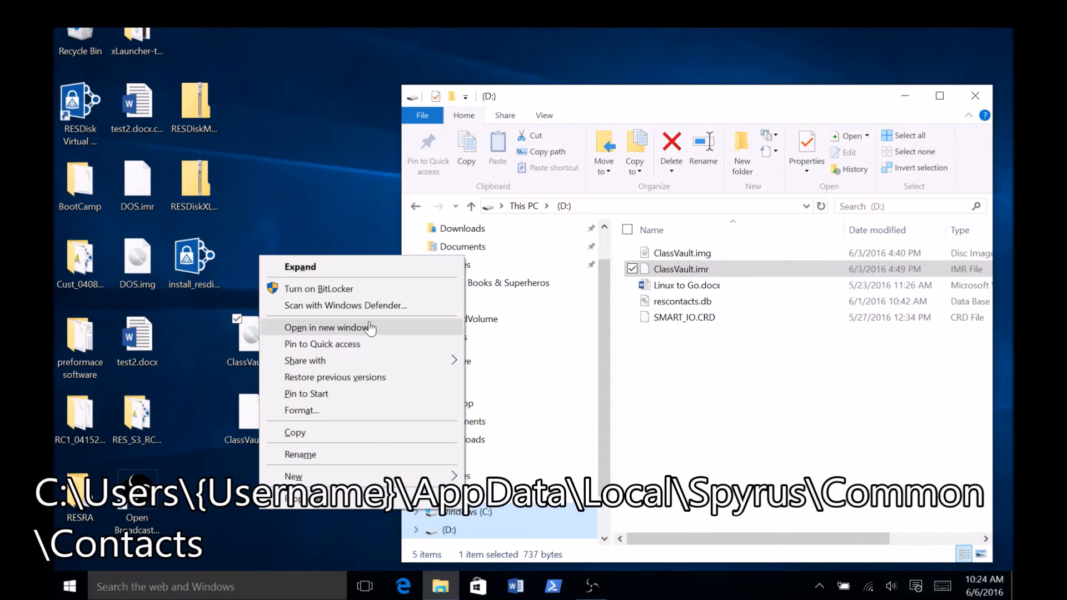
left_click(330, 327)
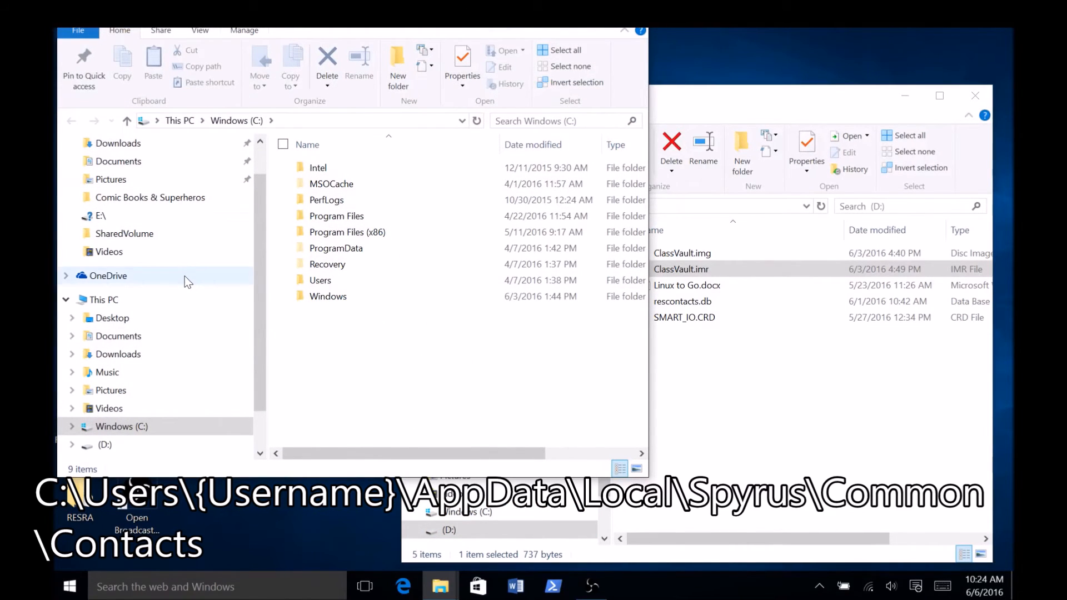
mouse_move(110, 390)
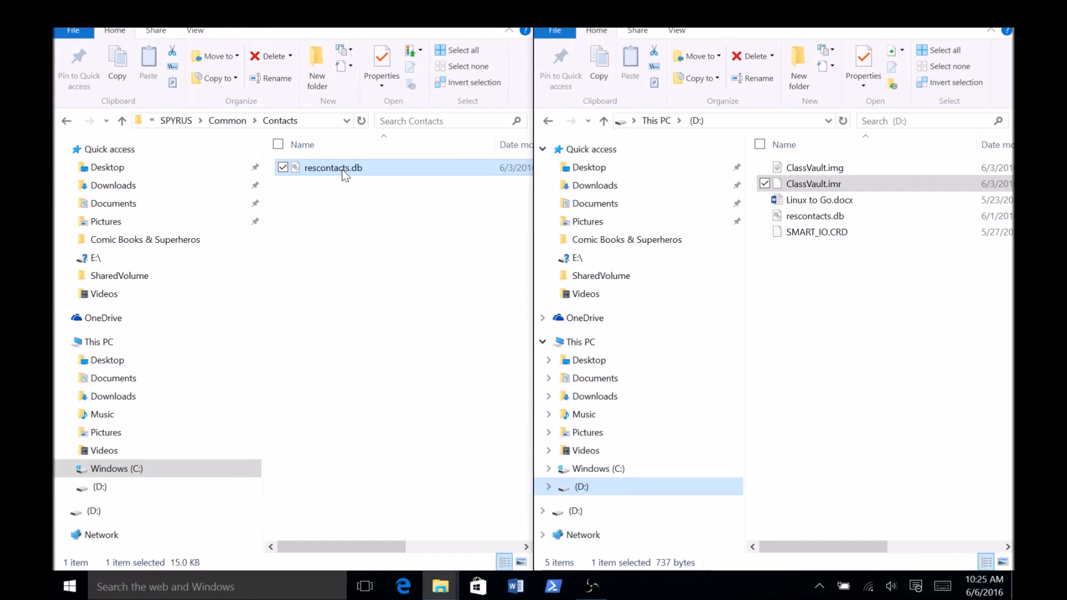
mouse_move(294, 176)
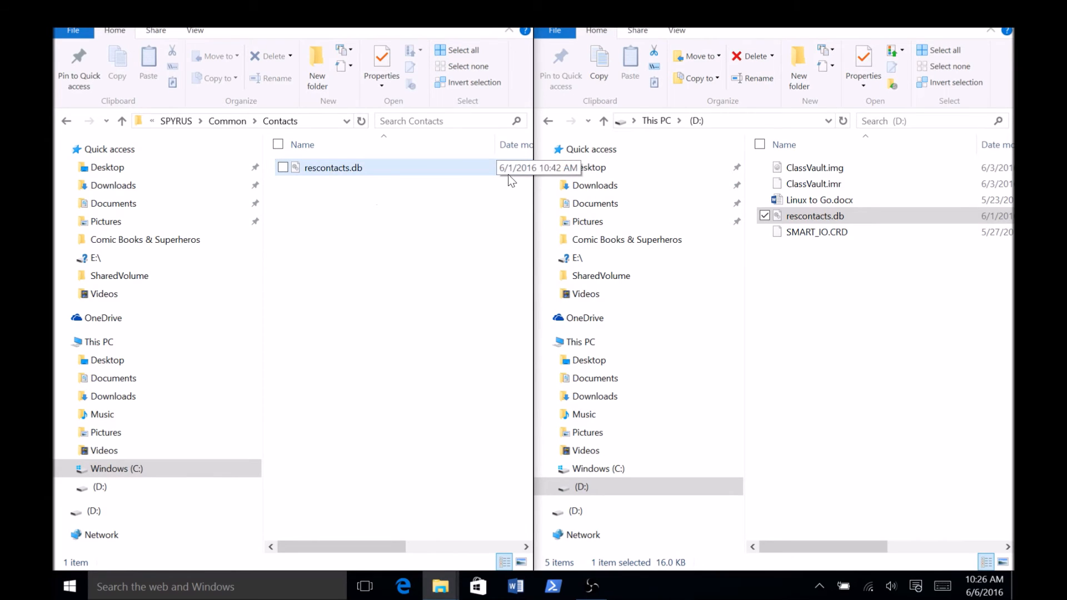
mouse_move(435, 14)
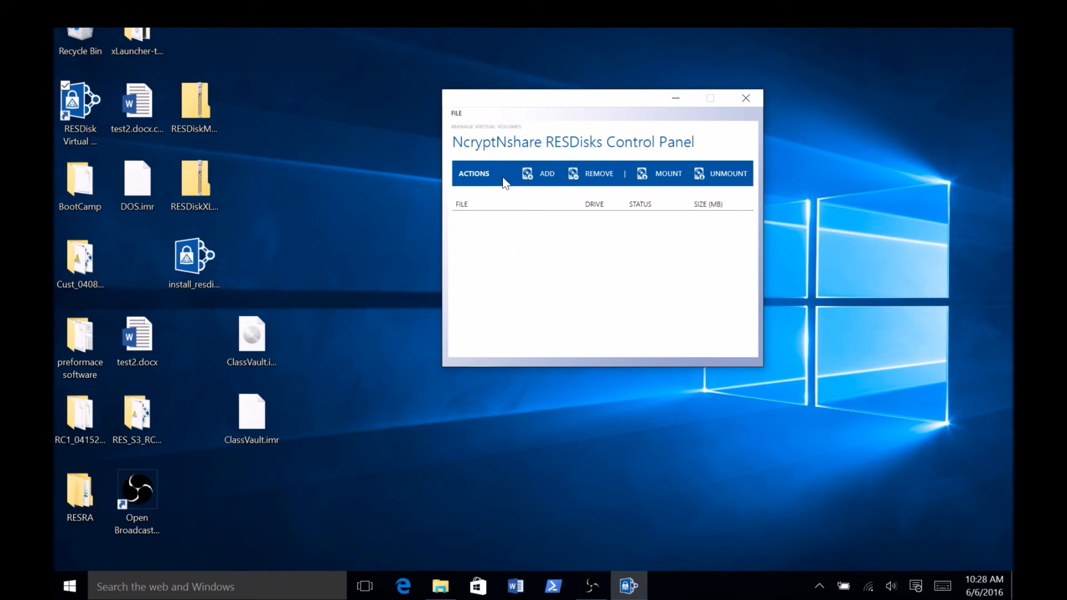
mouse_move(460, 117)
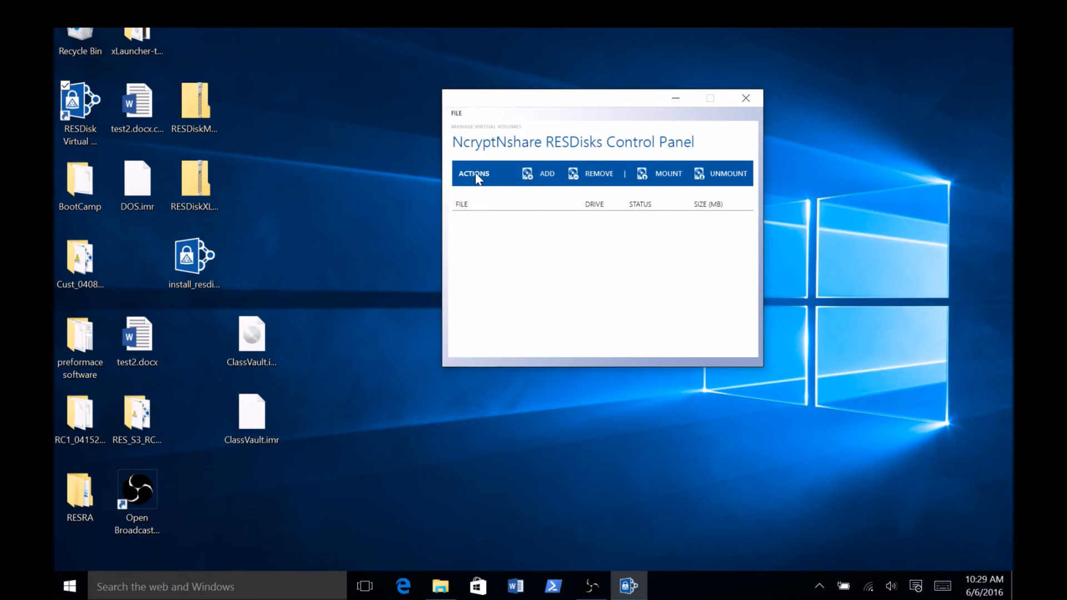
Mount ClassVault.img as drive E: and select the RESDisk Virtual Volumes shortcut.
left_click(440, 586)
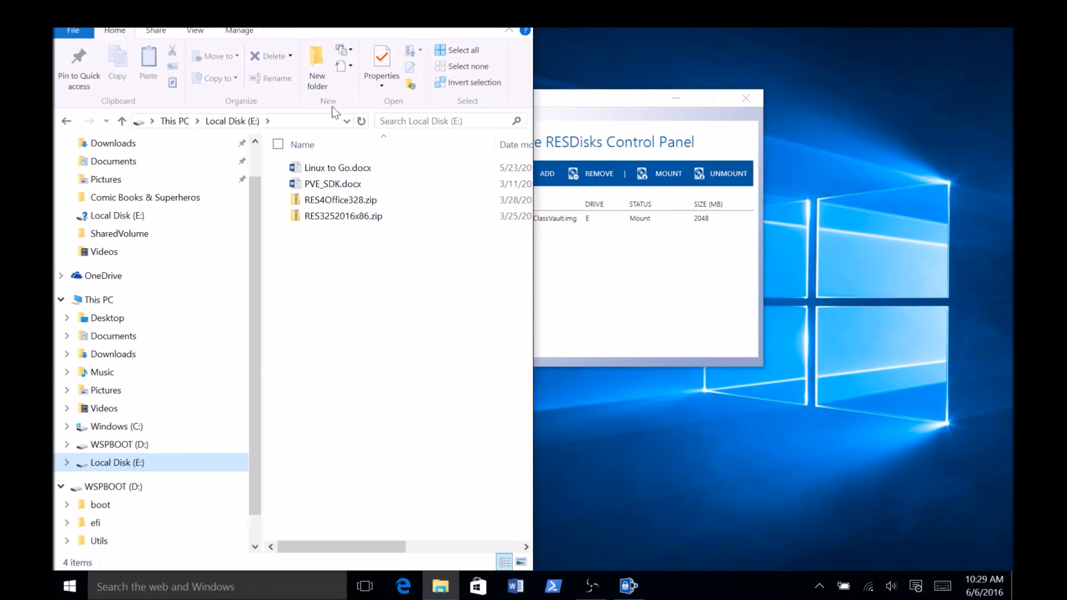
mouse_move(821, 338)
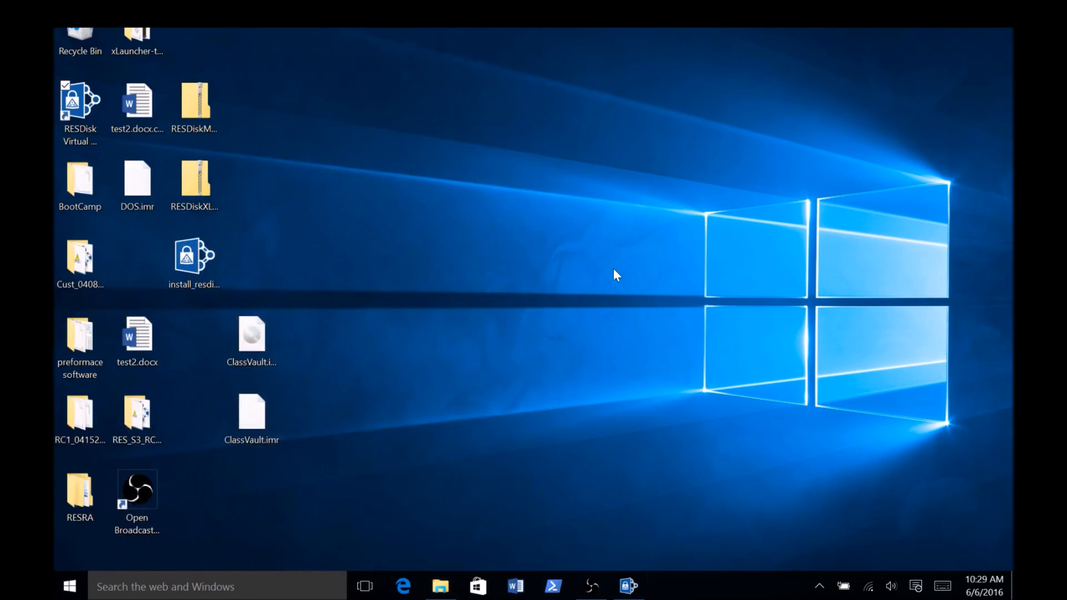
left_click(80, 102)
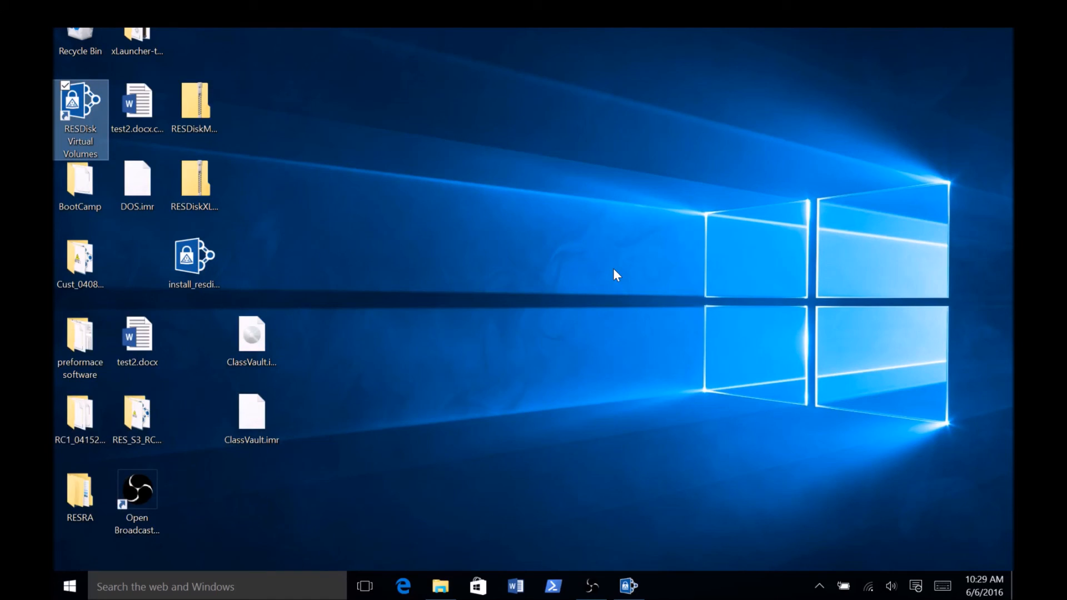